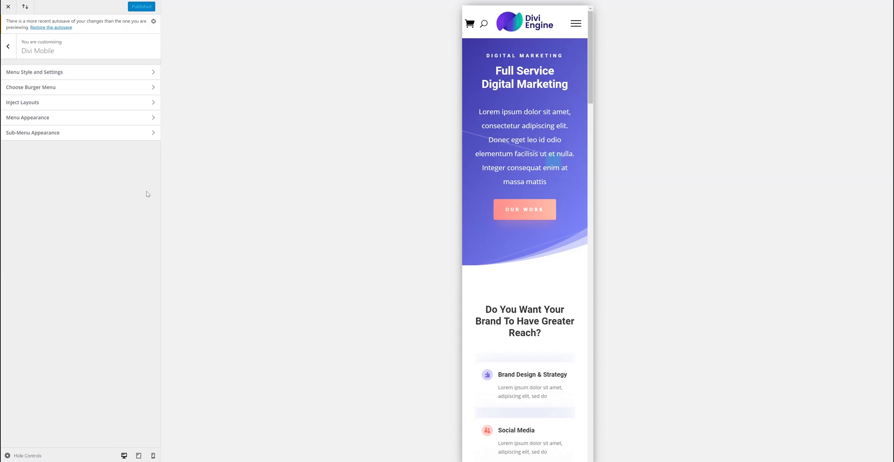
mouse_move(137, 148)
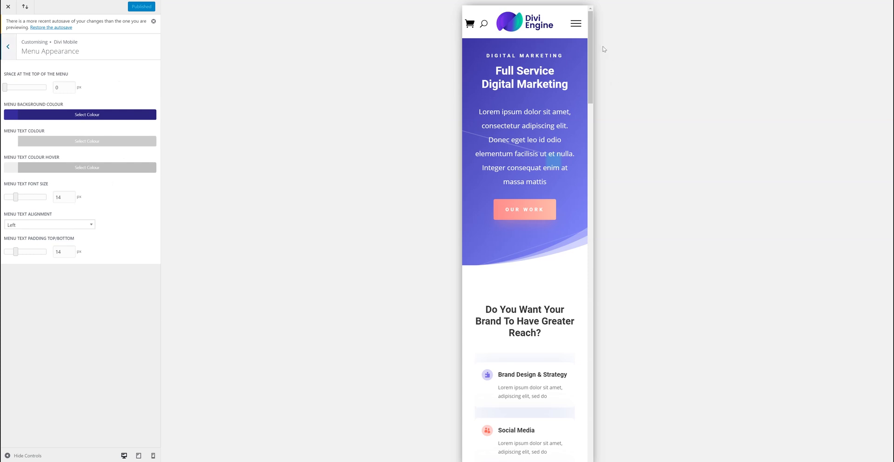
- Set the menu's top space to 70 px, choose a blue background, and confirm white #ffffff text
left_click(575, 23)
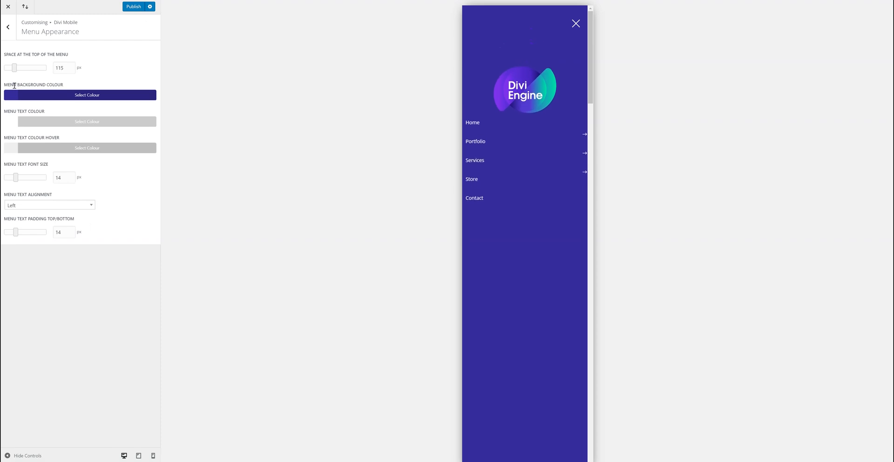
left_click_drag(14, 68, 8, 67)
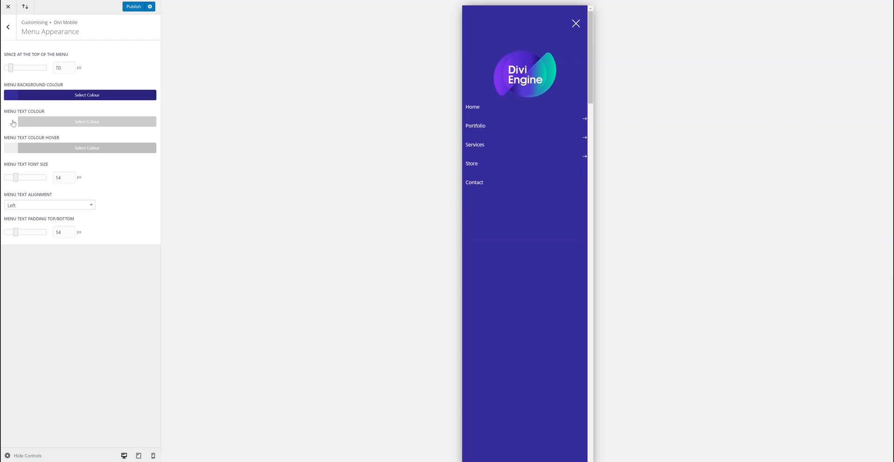
left_click(87, 121)
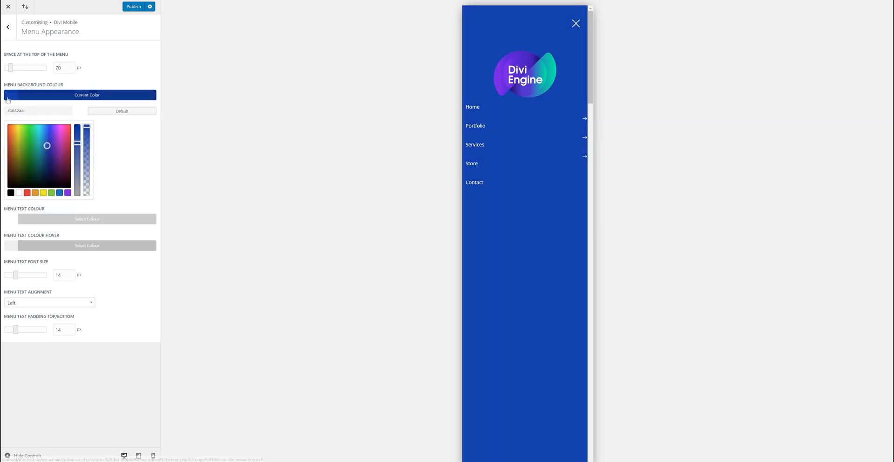
left_click(86, 219)
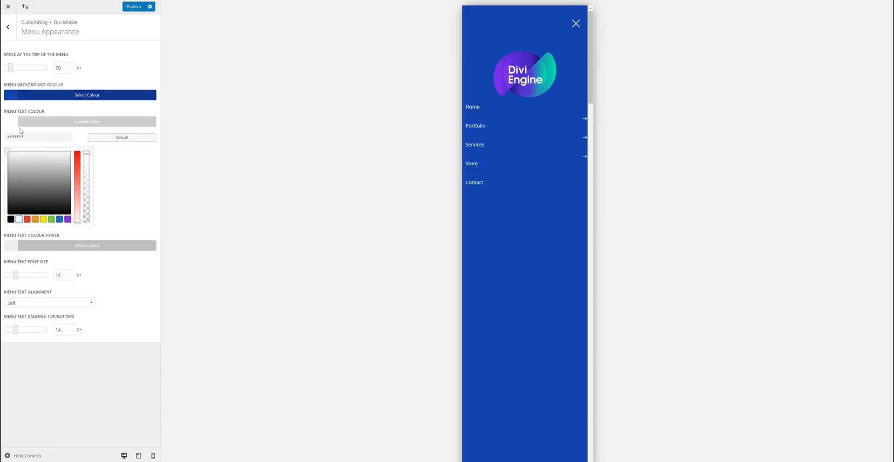
left_click(87, 121)
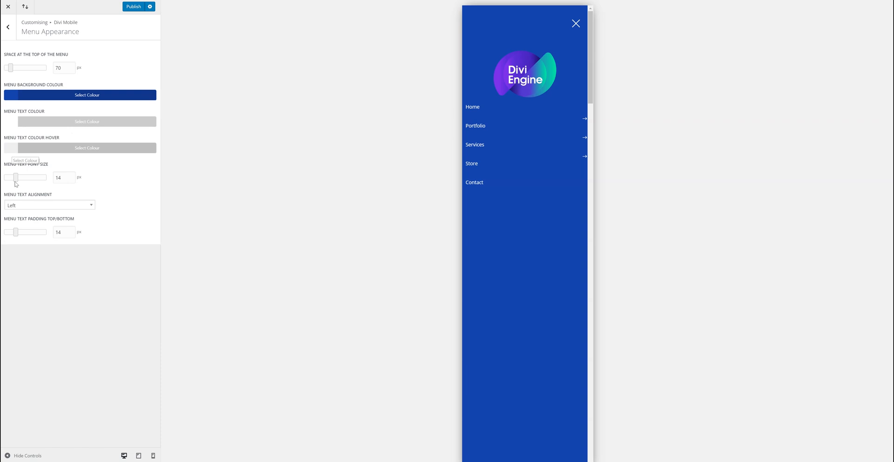
- Set Menu Text Font Size to 22 px and Menu Text Alignment to Center
left_click_drag(16, 177, 28, 177)
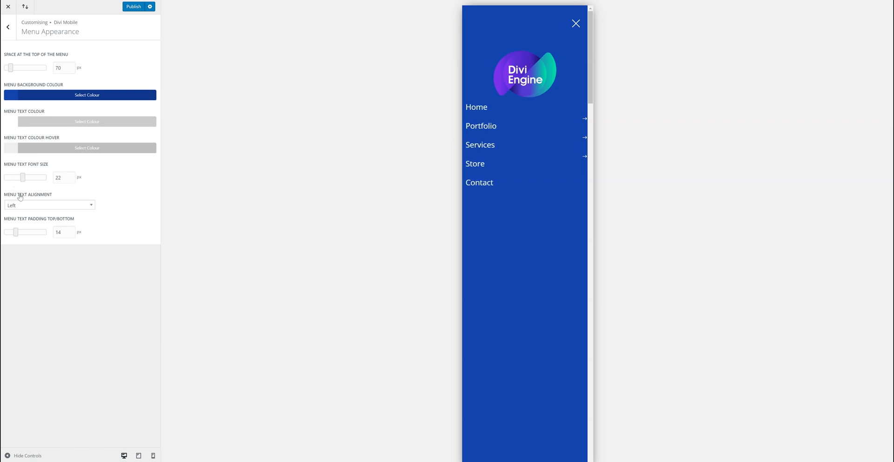
left_click(48, 205)
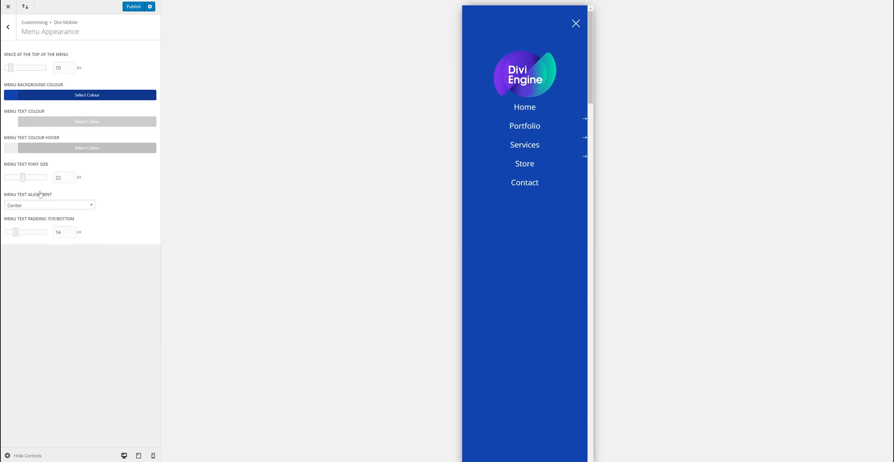
left_click(49, 205)
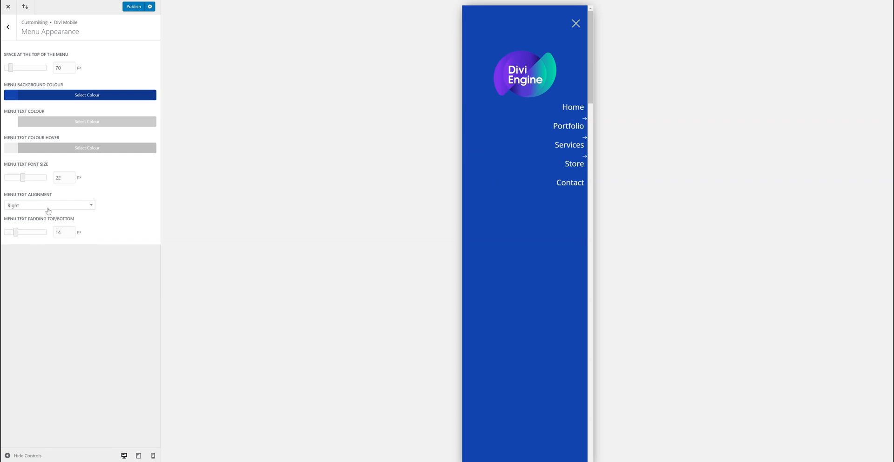
left_click(50, 205)
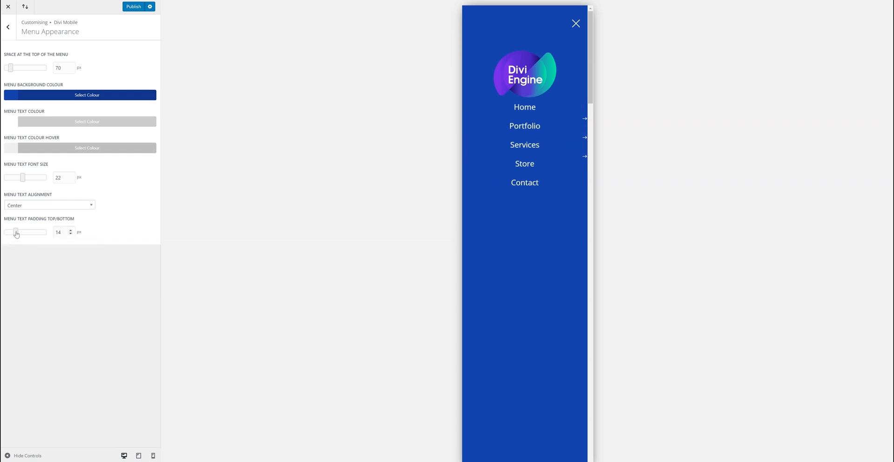
- Raise Menu Text Padding Top/Bottom from 14 to 19 px and return to the Divi Mobile sections
left_click(70, 229)
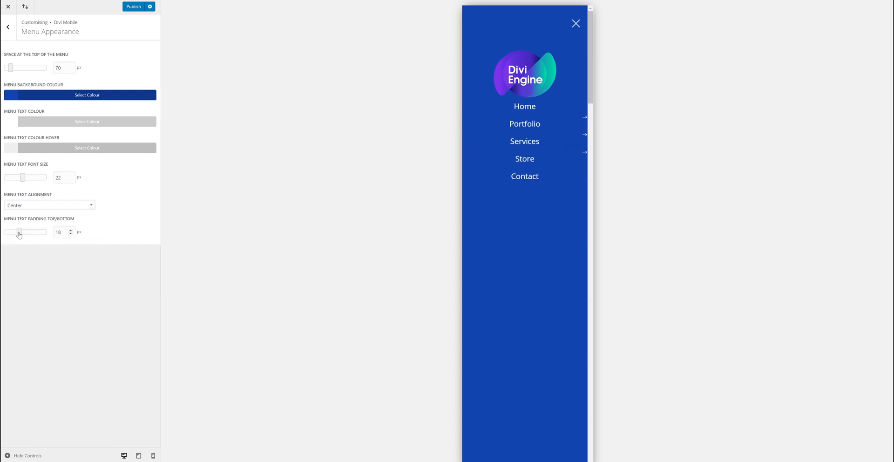
left_click(71, 230)
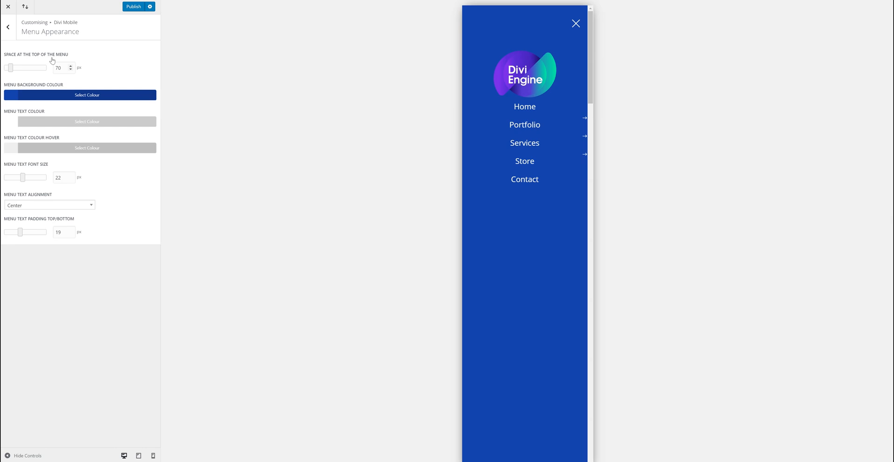
mouse_move(625, 175)
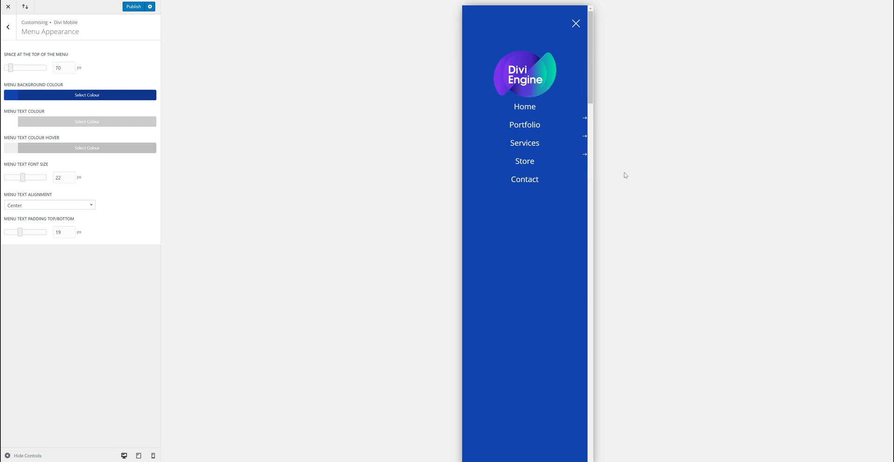
left_click(8, 28)
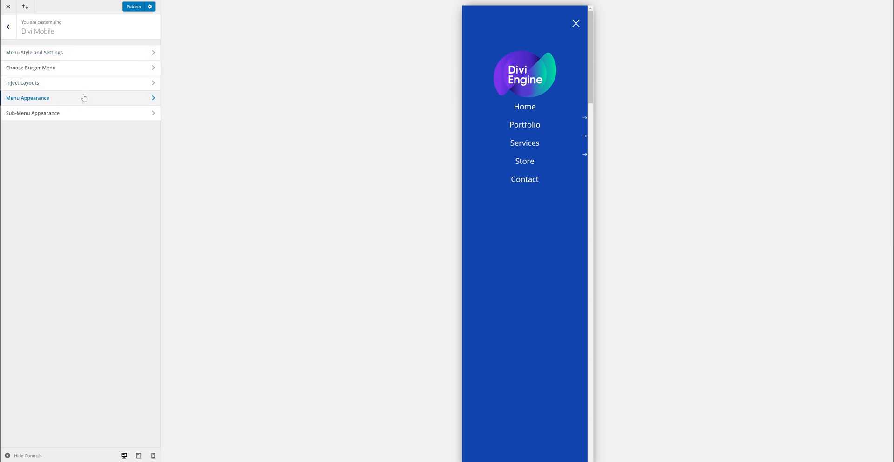
mouse_move(576, 149)
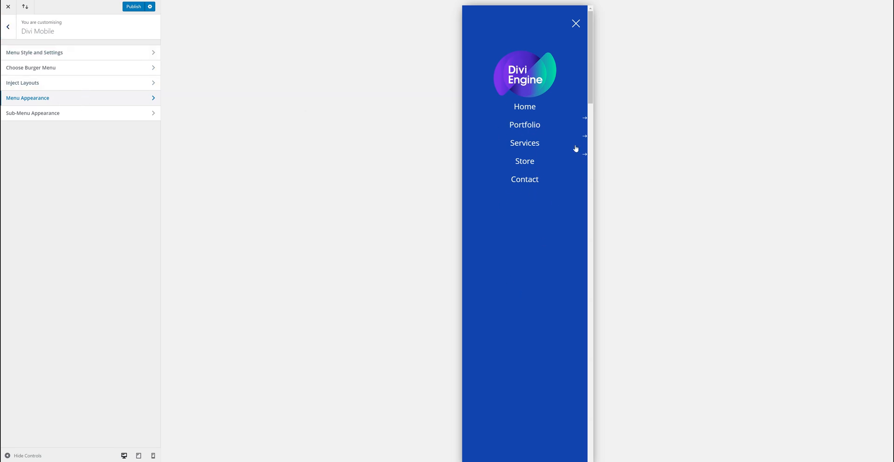
mouse_move(173, 227)
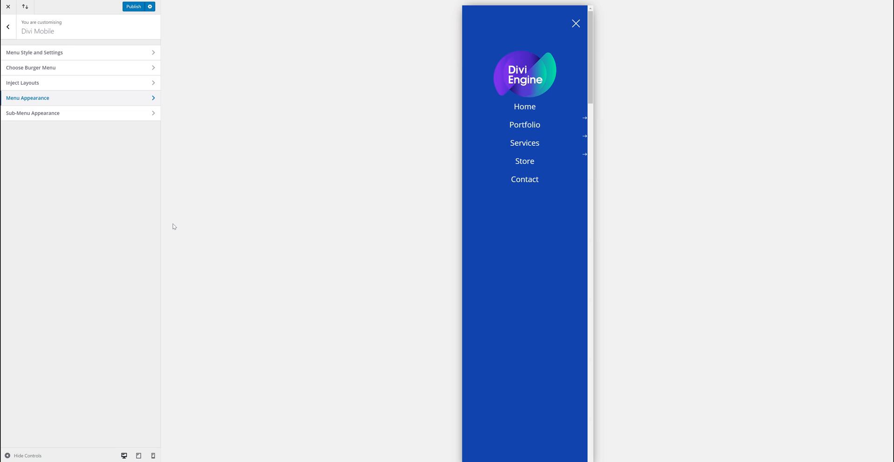
mouse_move(28, 455)
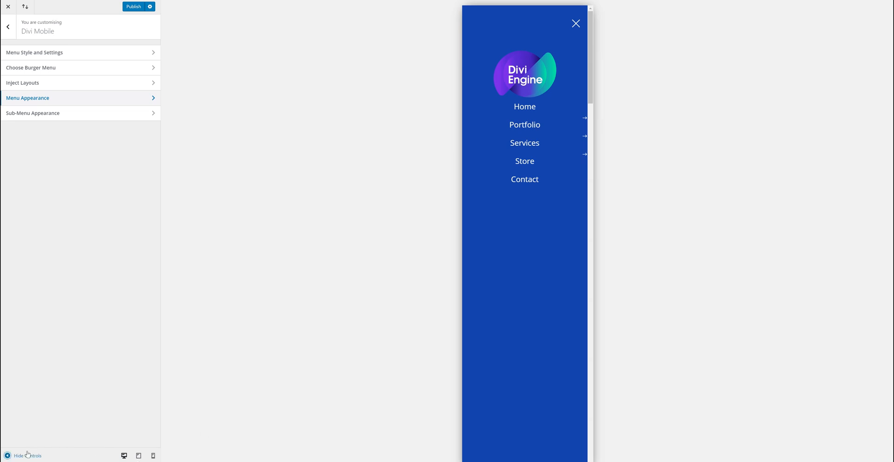